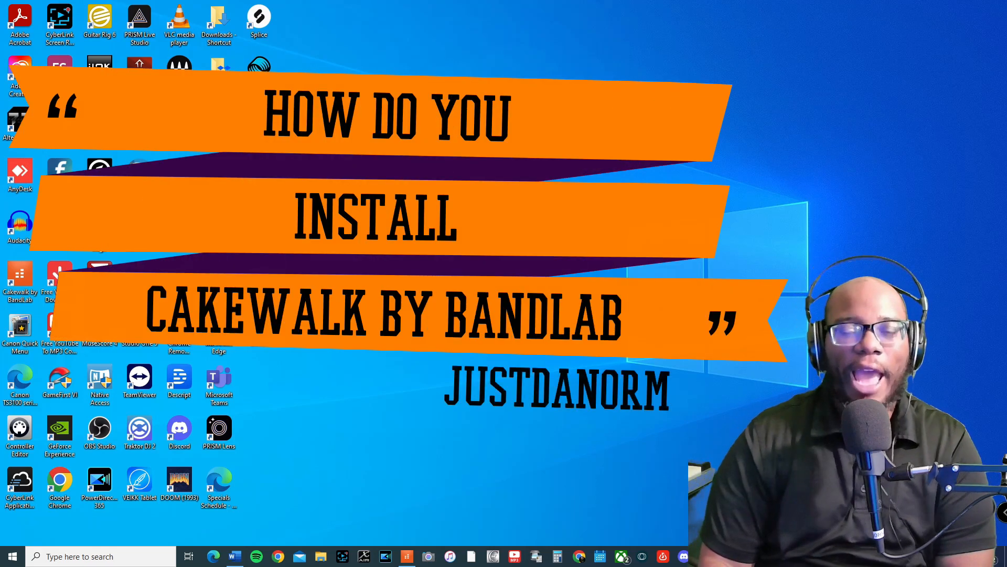
Step: Launch Google Chrome from the desktop shortcut to get a blank tab
{"action": "left_click", "coordinate": [278, 556]}
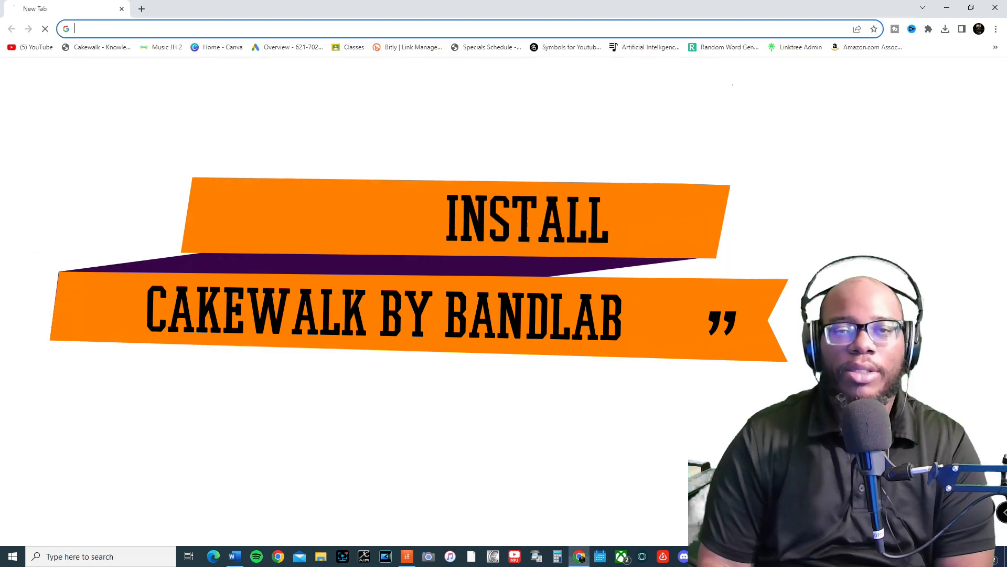
Step: Search Google for 'cakewalk by bandlab' and open the BandLab Products result
{"action": "left_click", "coordinate": [257, 29]}
{"action": "type", "text": "cakewalk by bandlab"}
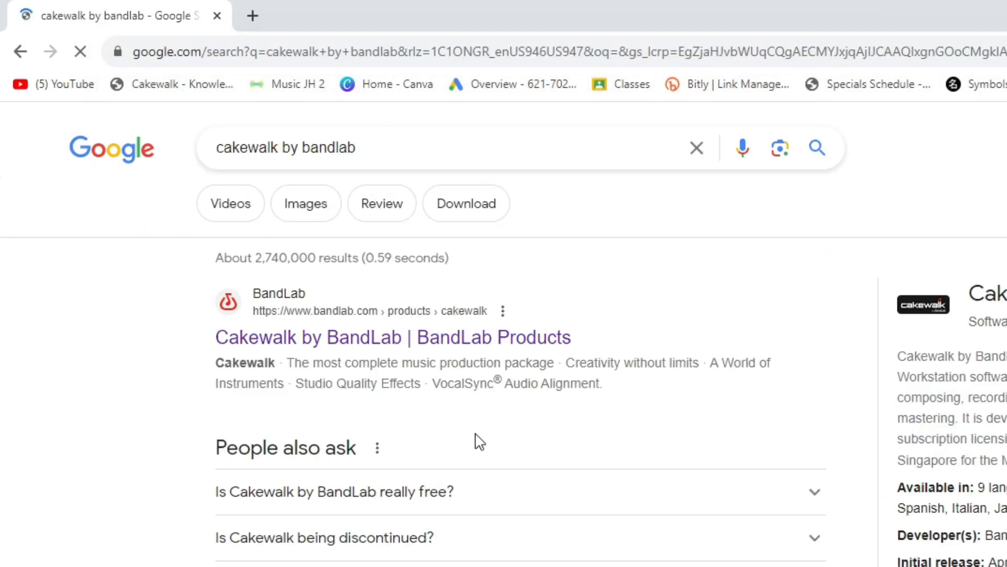
{"action": "left_click", "coordinate": [392, 338]}
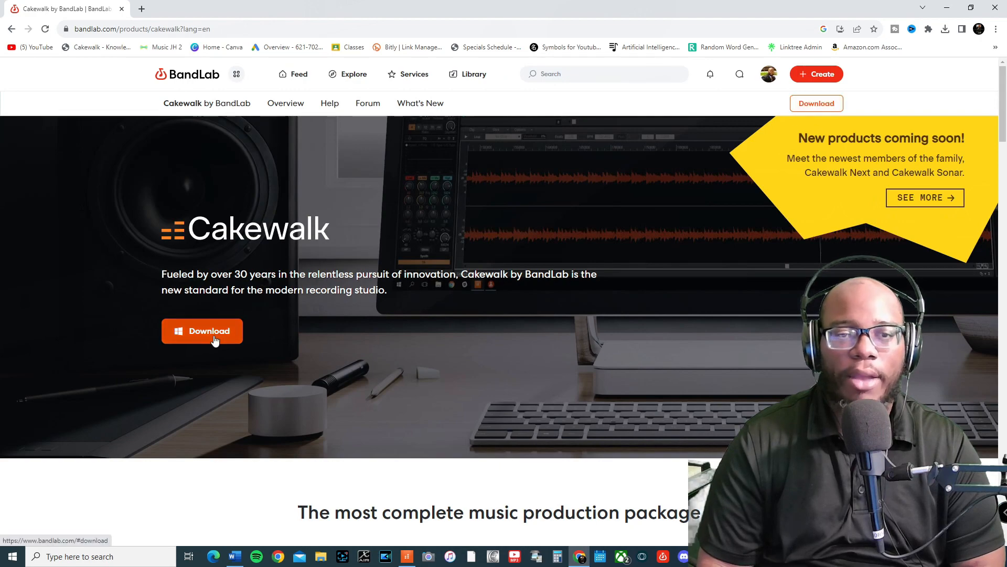
Step: Download and run the Cakewalk installer, choosing English as the setup language
{"action": "left_click", "coordinate": [202, 331]}
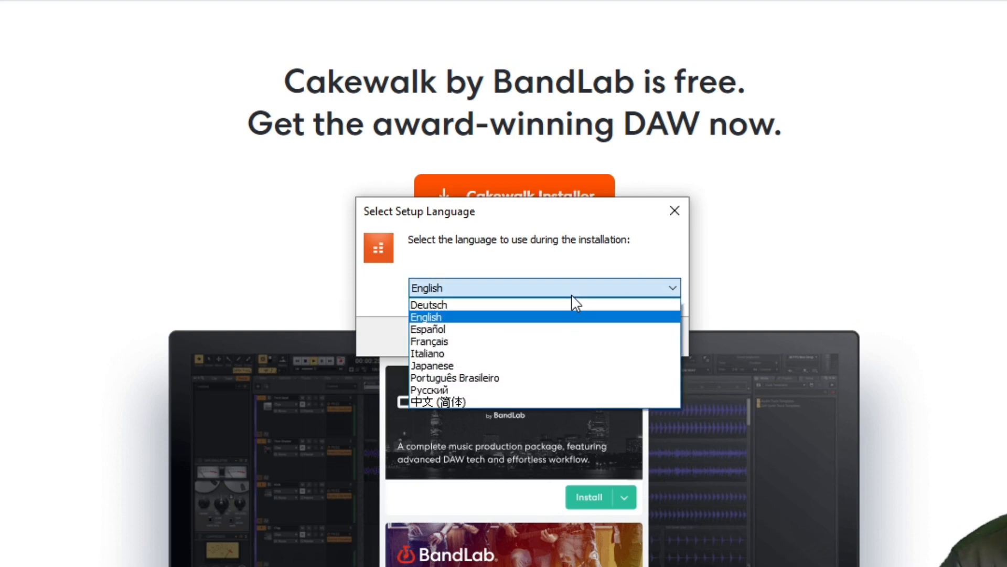
{"action": "left_click", "coordinate": [426, 316]}
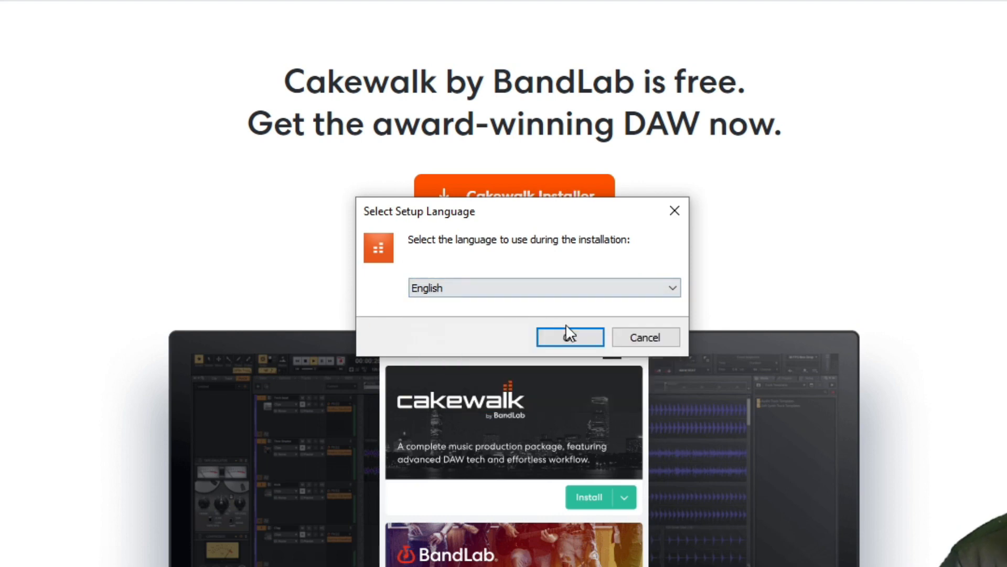
{"action": "left_click", "coordinate": [568, 337]}
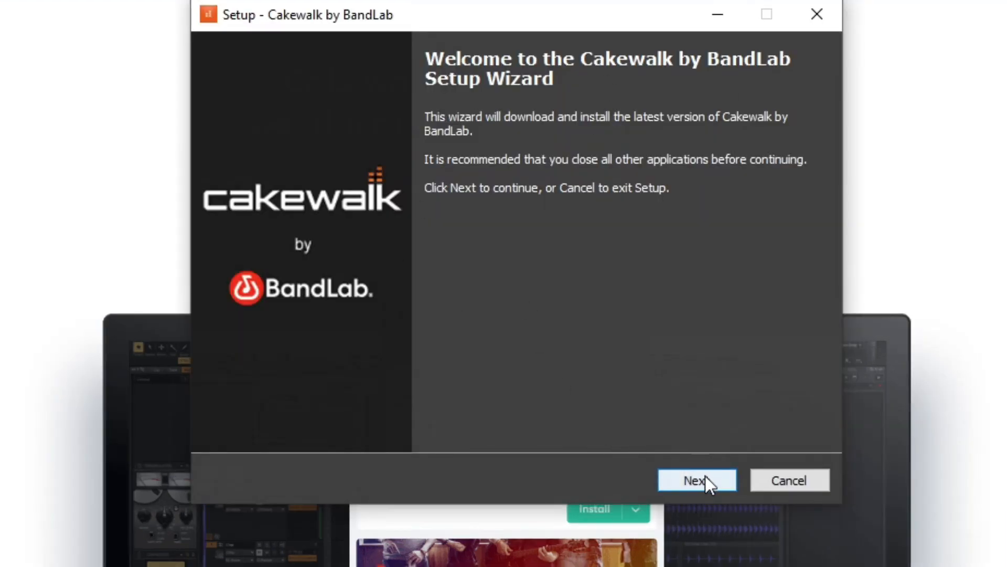
Step: Pass the welcome page, check Studio Instruments and Melodyne add-ons, and continue
{"action": "left_click", "coordinate": [696, 480]}
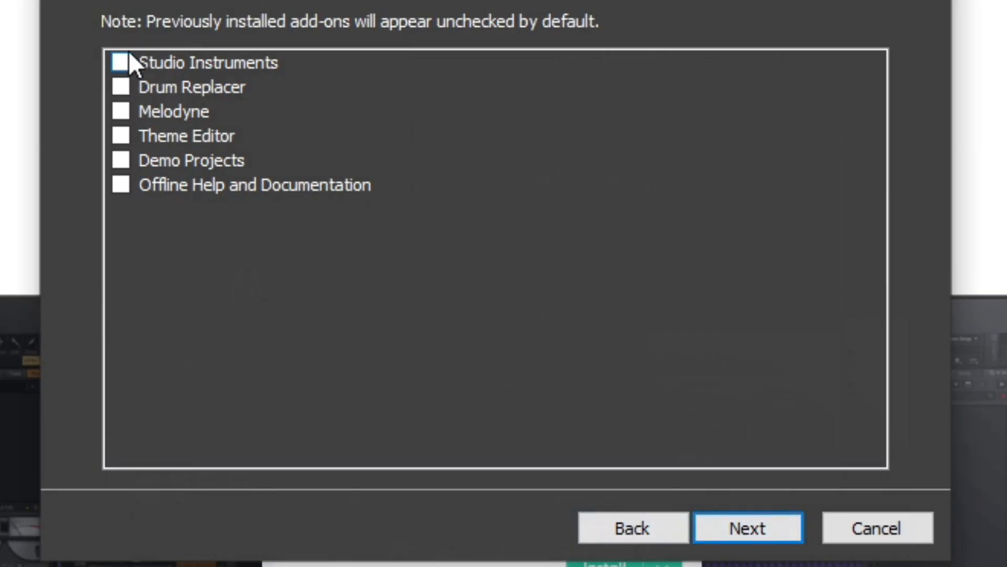
{"action": "mouse_move", "coordinate": [390, 101]}
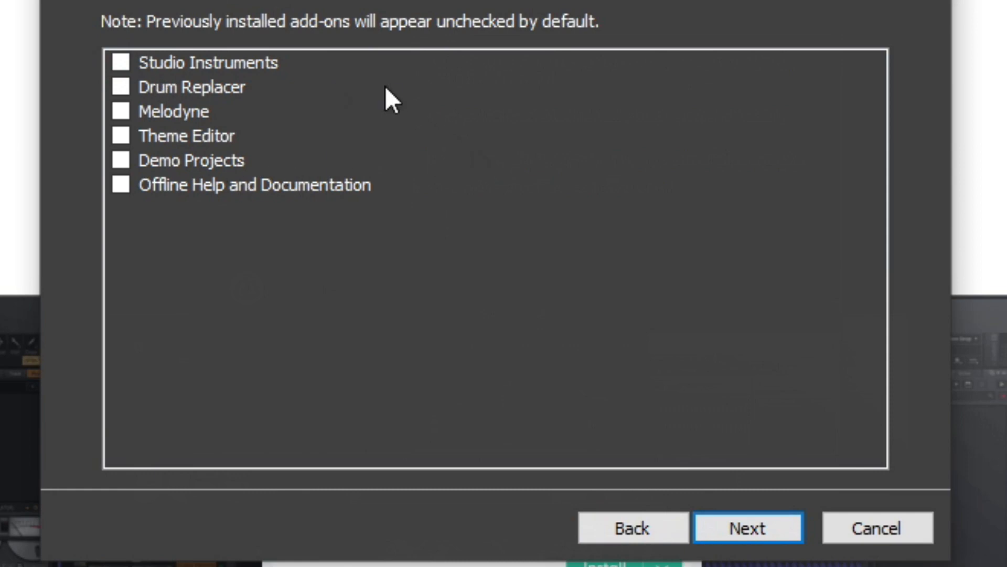
{"action": "mouse_move", "coordinate": [138, 51]}
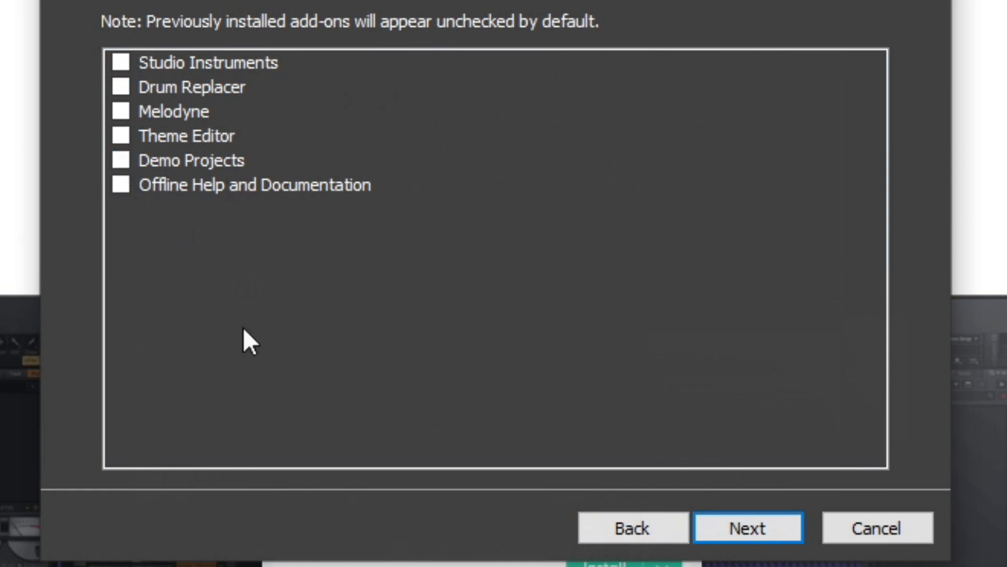
{"action": "left_click", "coordinate": [120, 87]}
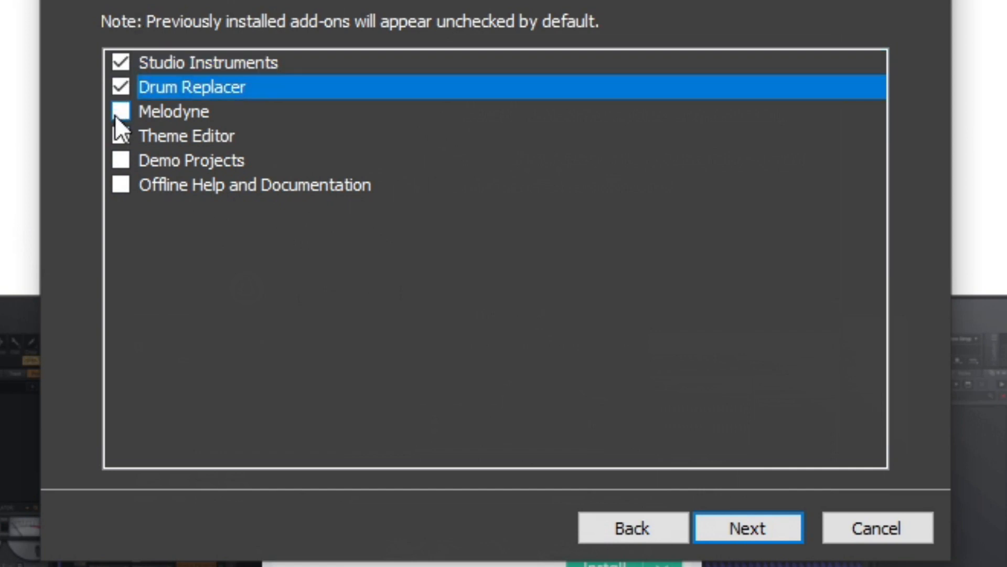
{"action": "left_click", "coordinate": [121, 159]}
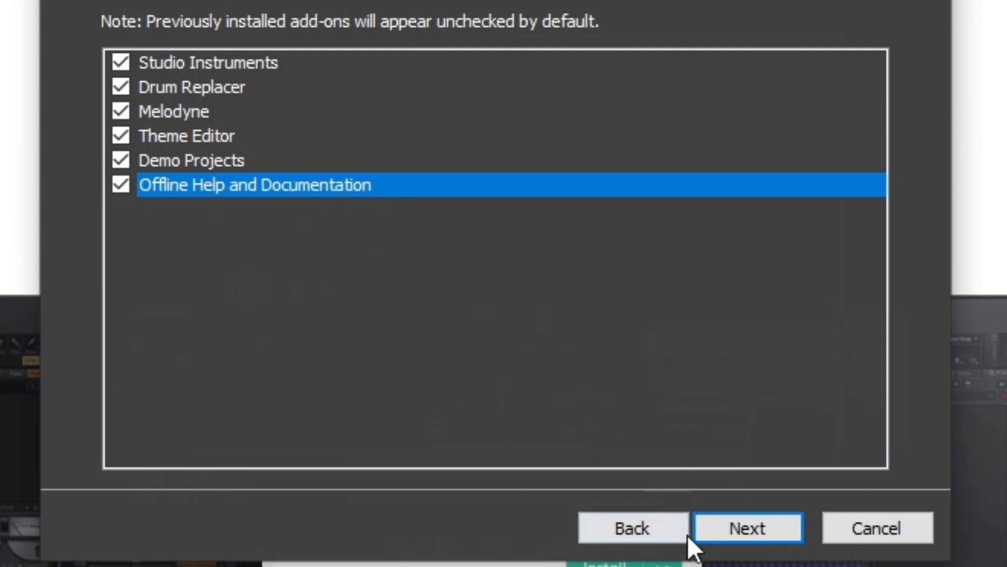
{"action": "left_click", "coordinate": [747, 527]}
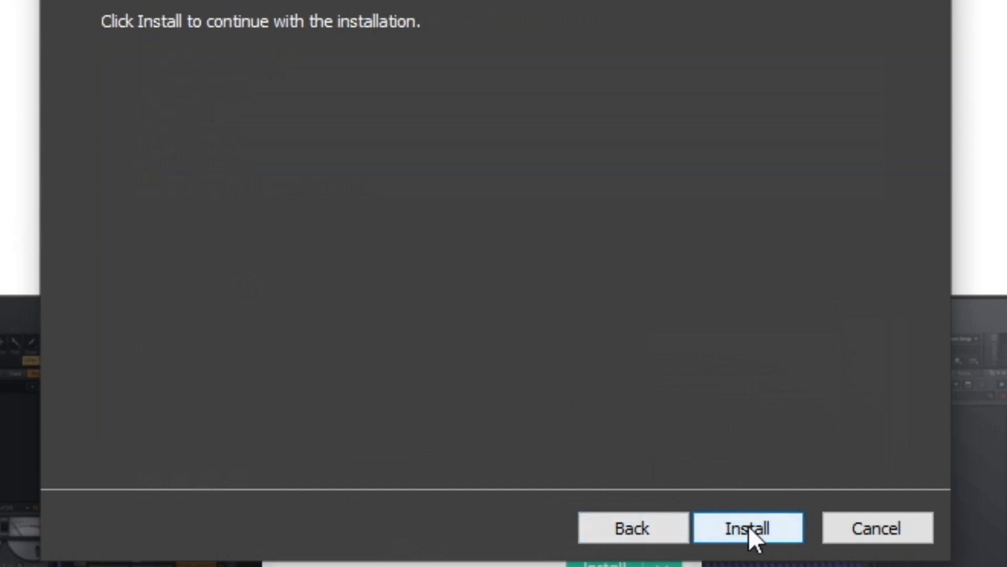
Step: Begin installing Cakewalk by BandLab from the ready-to-install page
{"action": "left_click", "coordinate": [747, 528]}
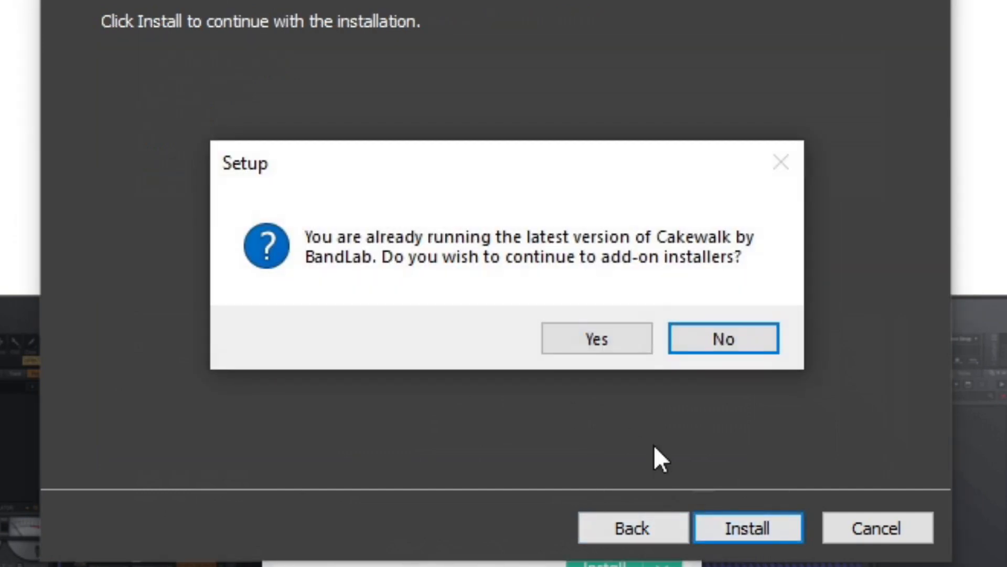
{"action": "mouse_move", "coordinate": [571, 273]}
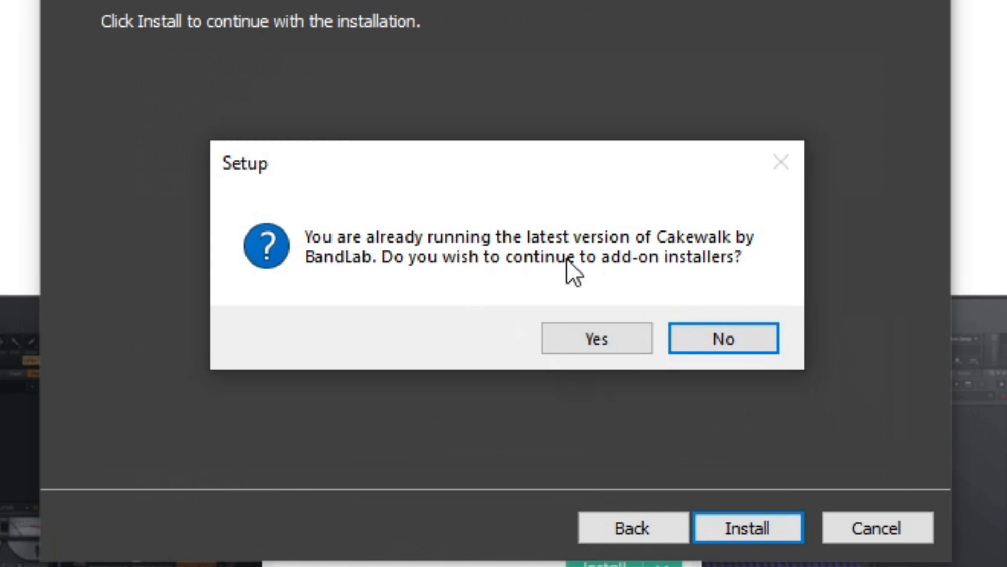